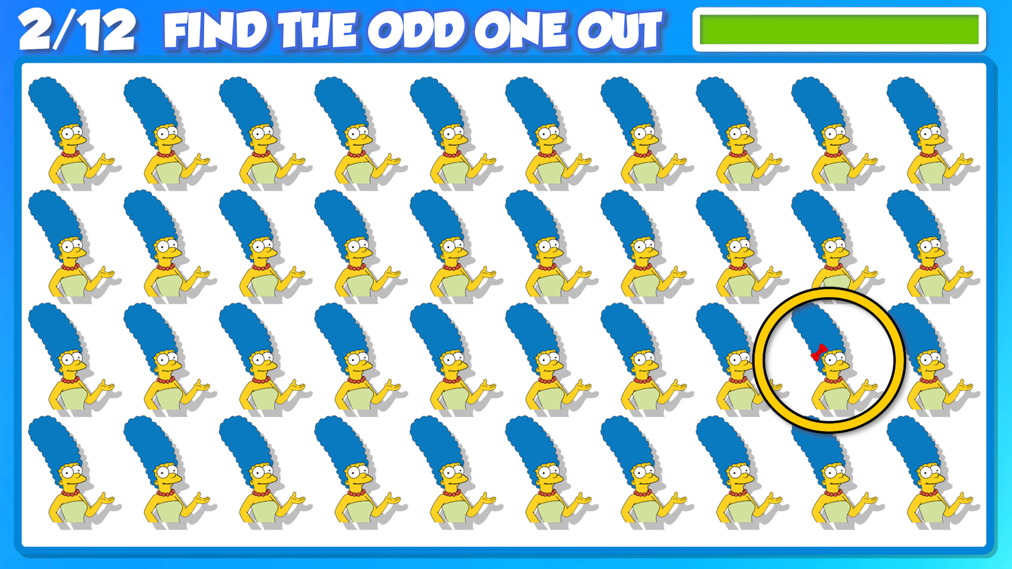
click(828, 361)
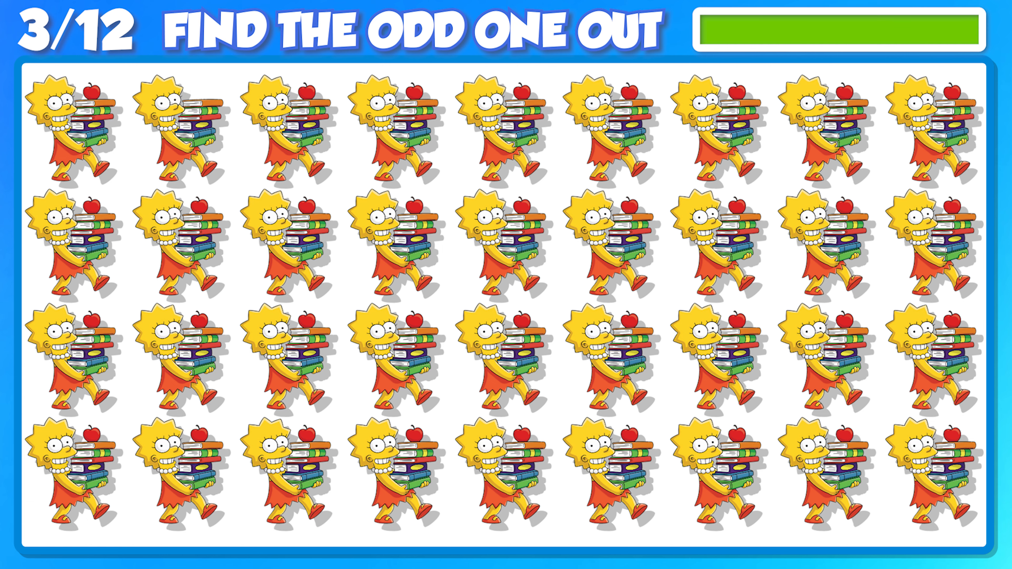
click(181, 123)
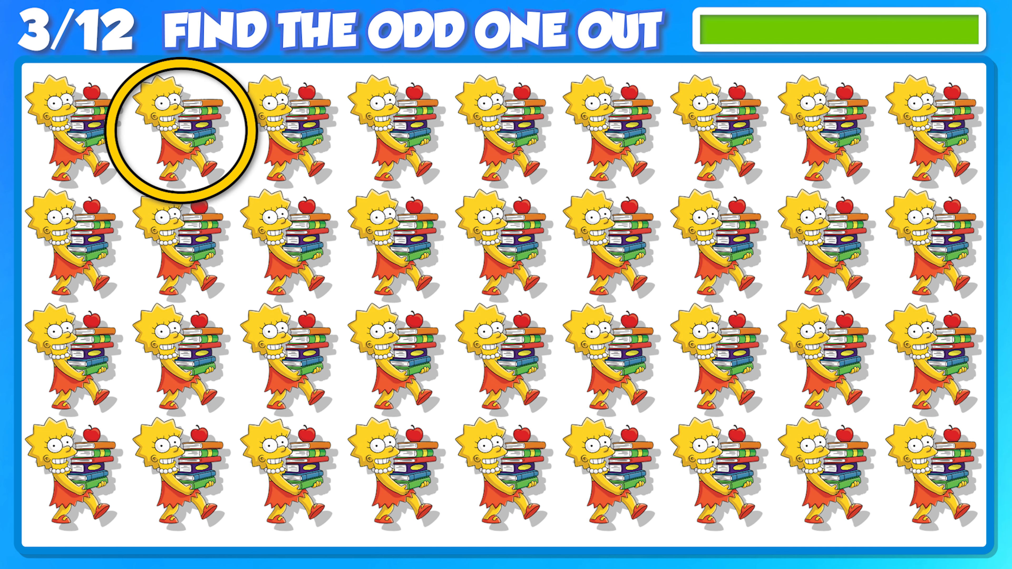
click(187, 129)
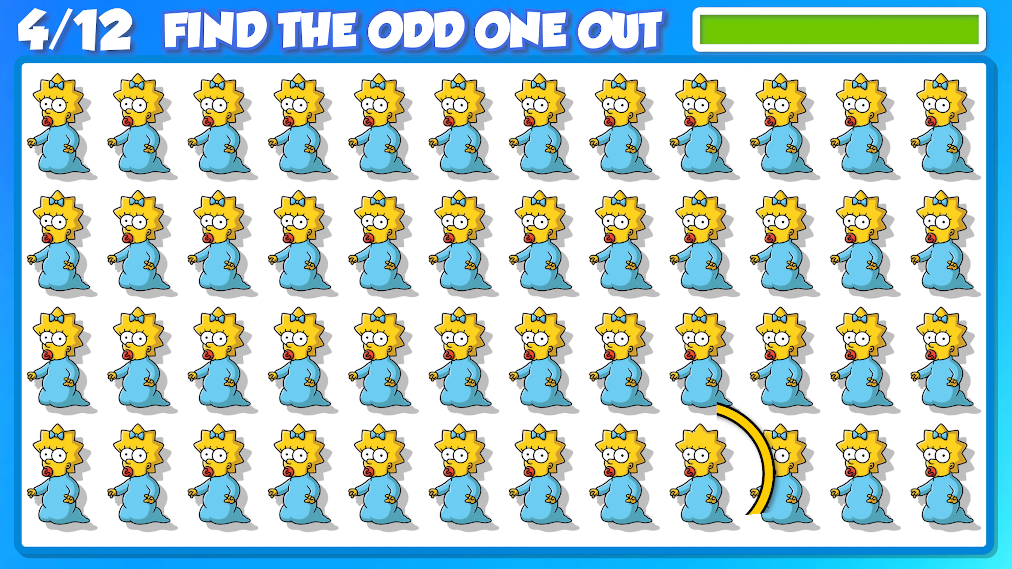
click(694, 472)
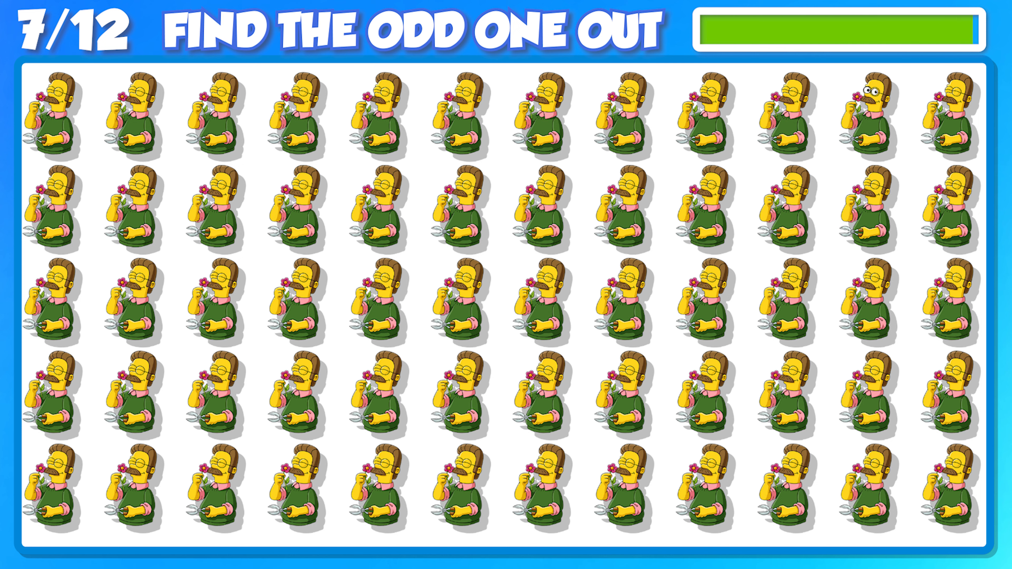
click(859, 103)
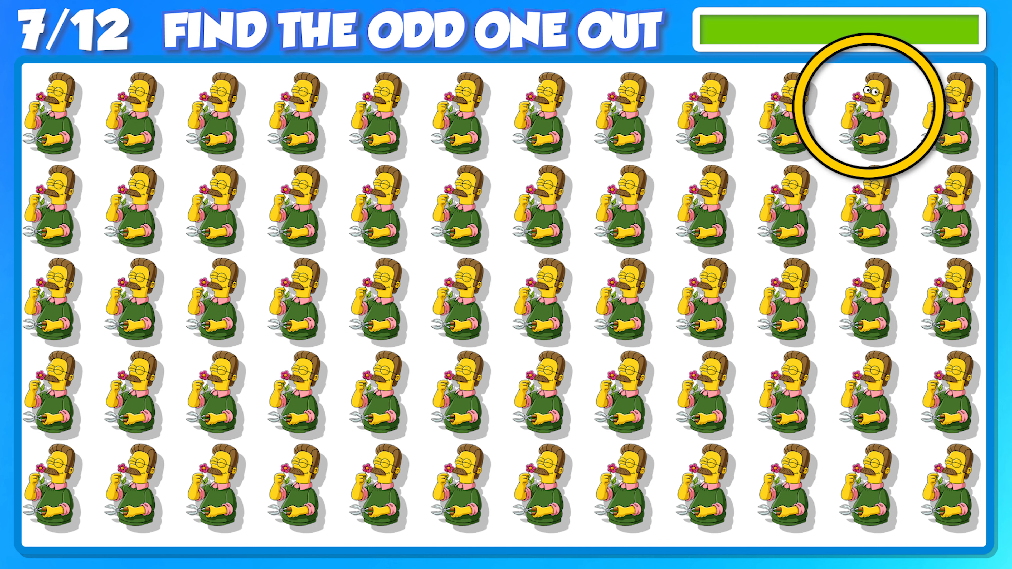
click(867, 116)
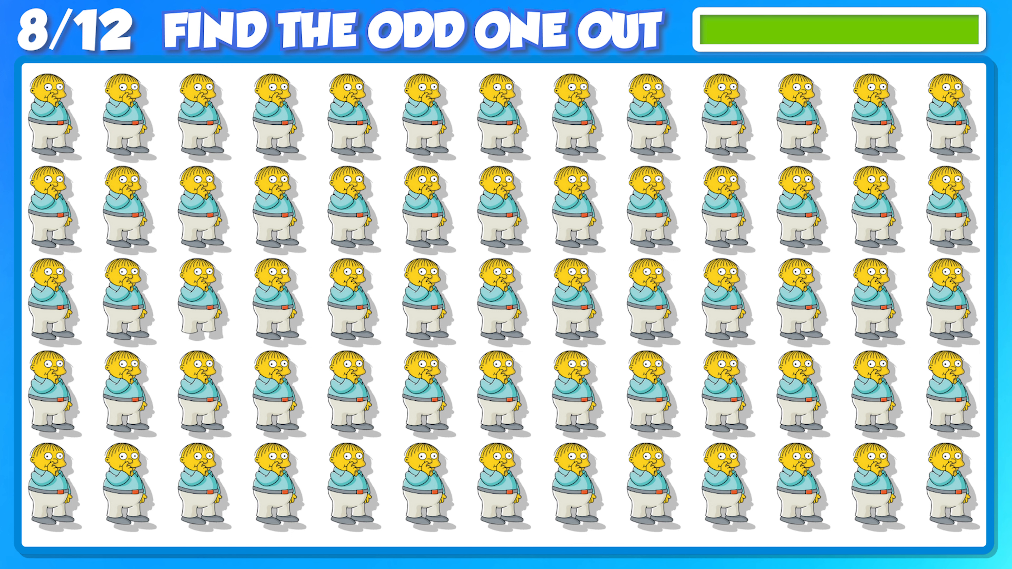
click(199, 297)
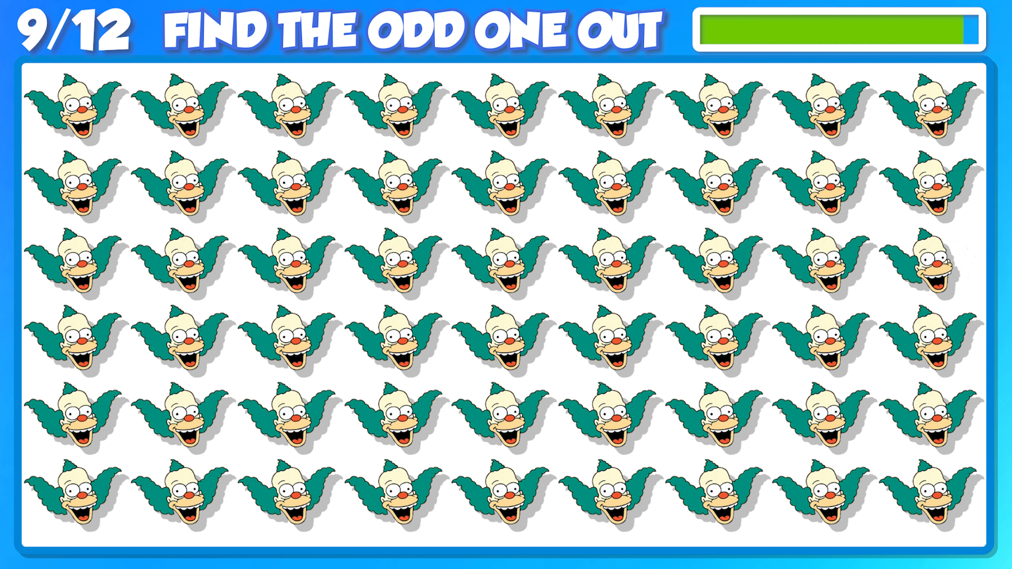
click(943, 264)
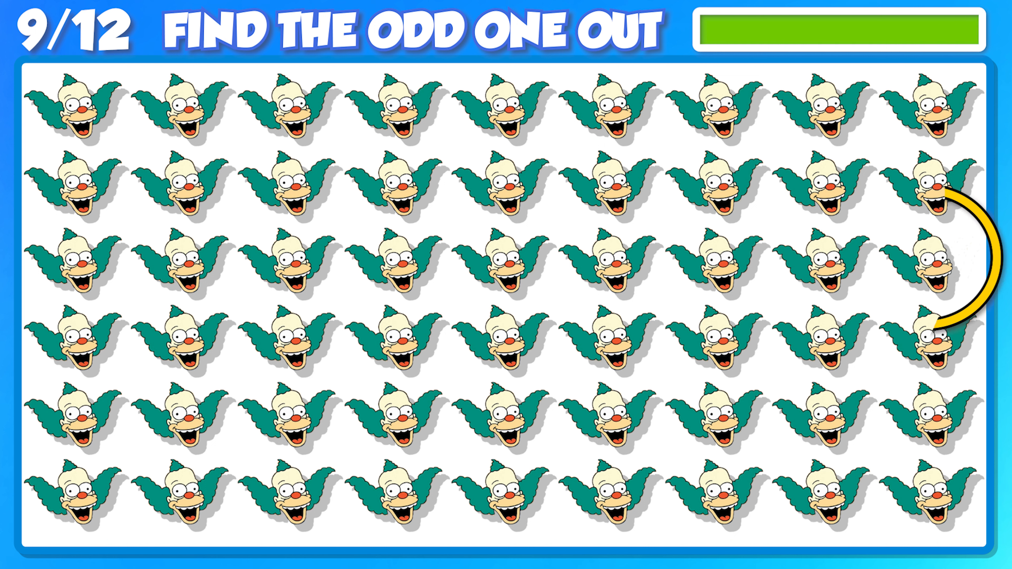
click(923, 264)
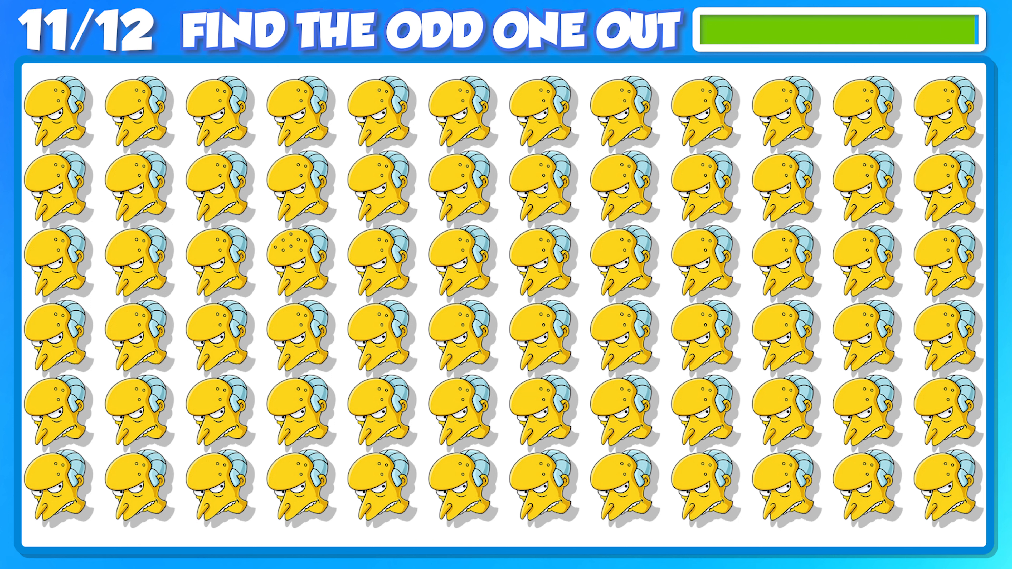
click(287, 262)
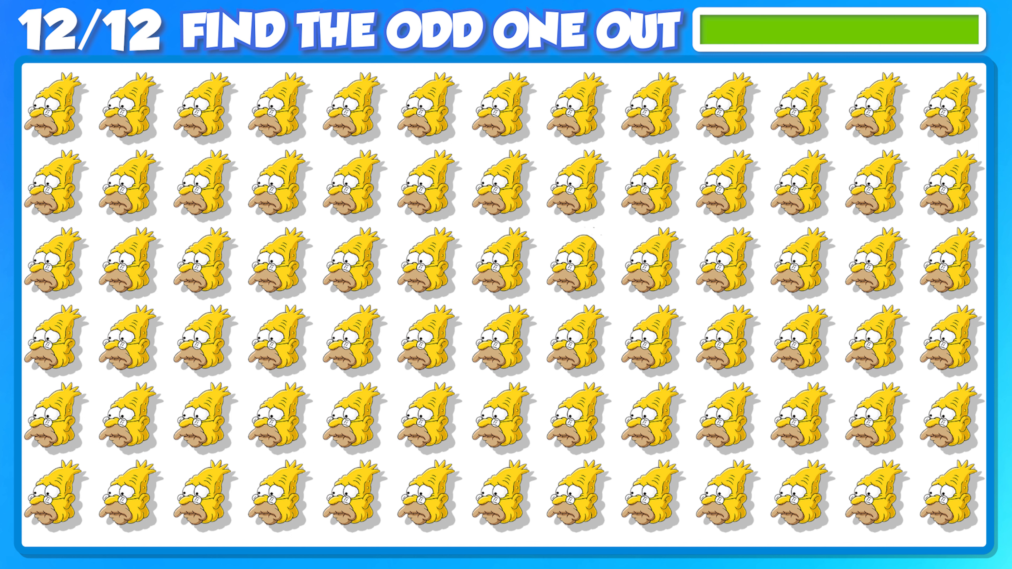
click(578, 264)
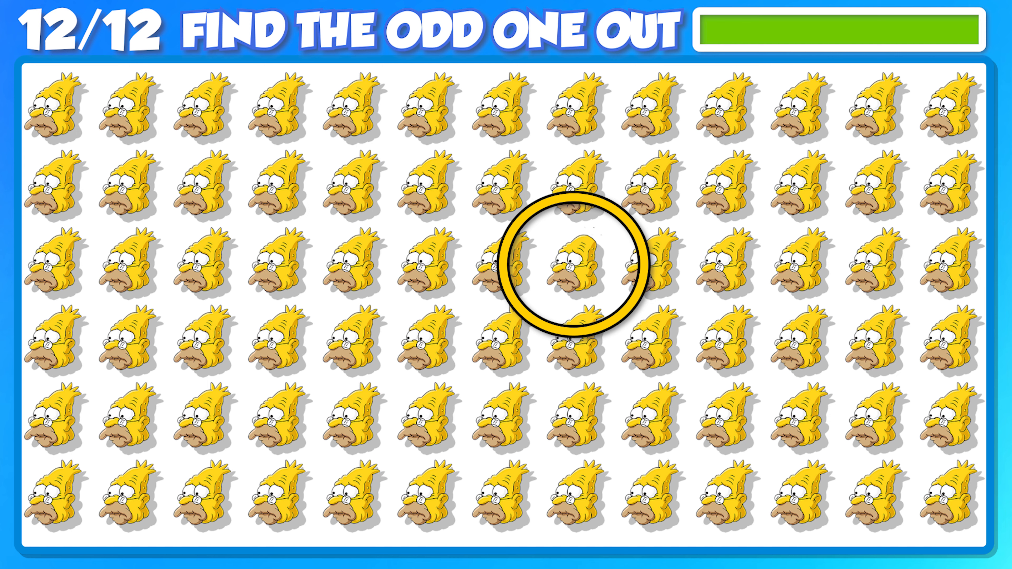